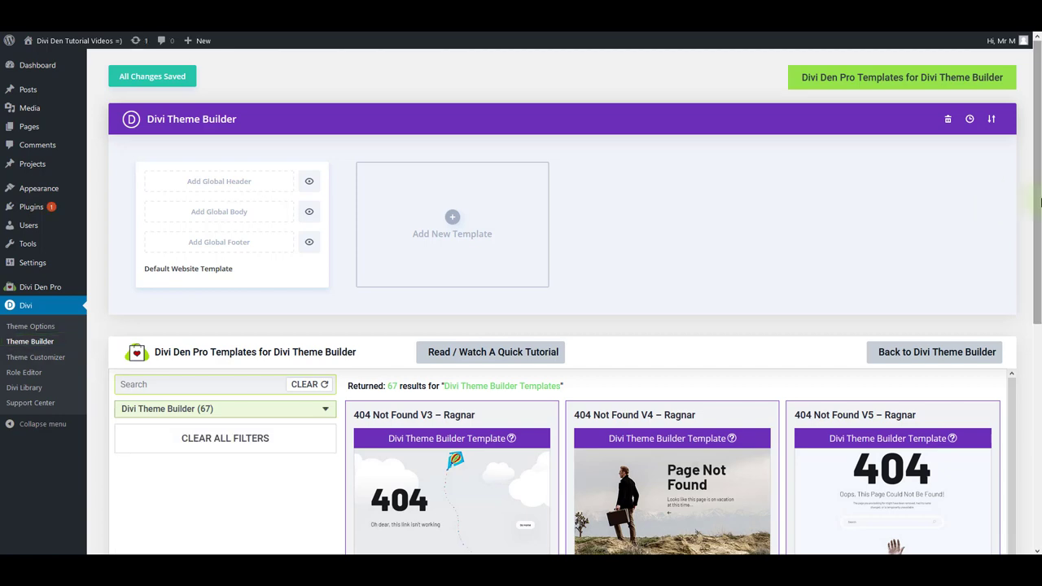
Filter the Divi Den Pro template library to the 21 404 page templates.
scroll(down, 3)
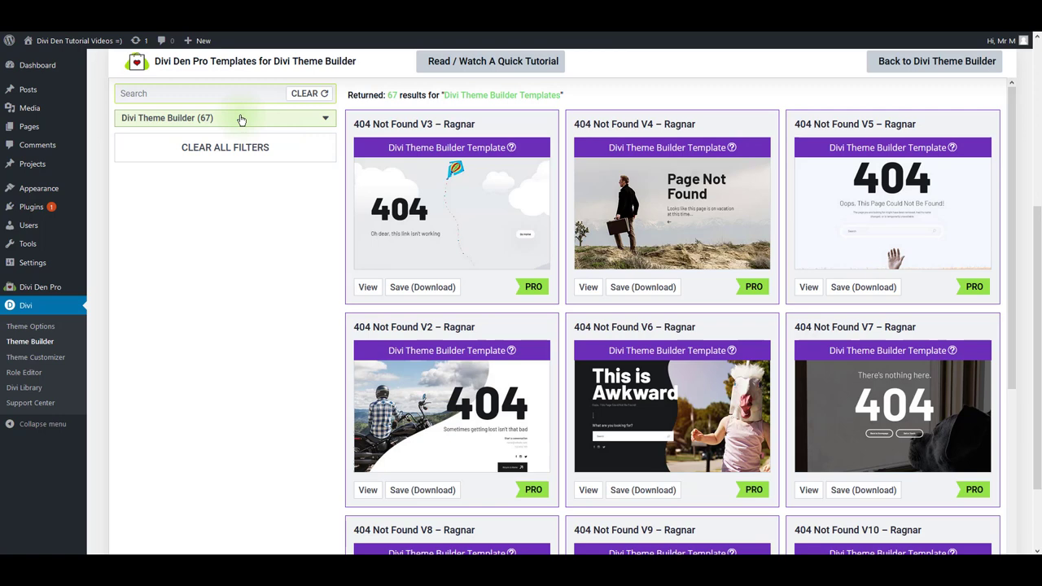
click(224, 118)
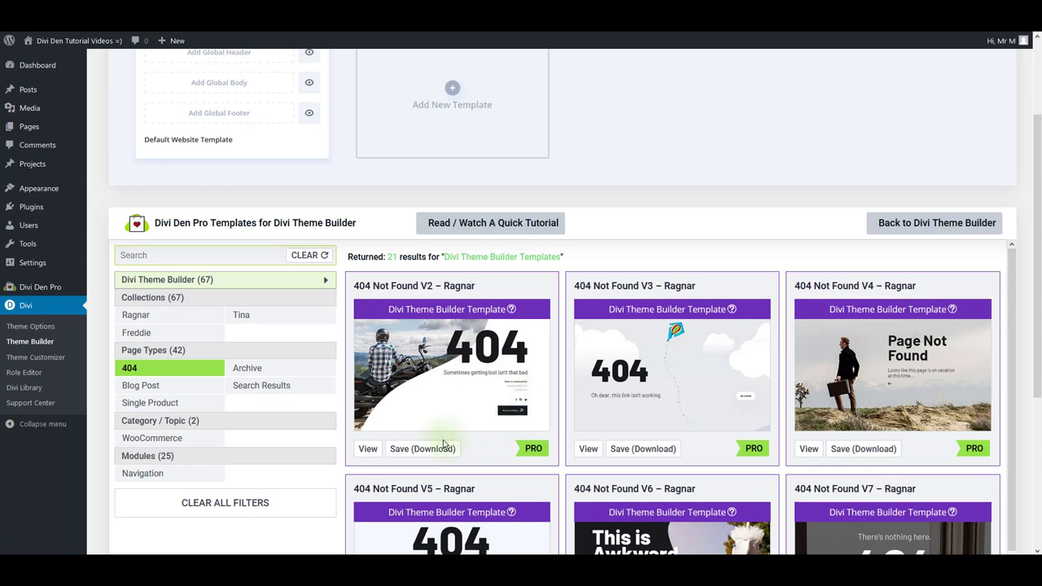
Download the 404 Not Found V2 – Ragnar template as a JSON file.
click(421, 449)
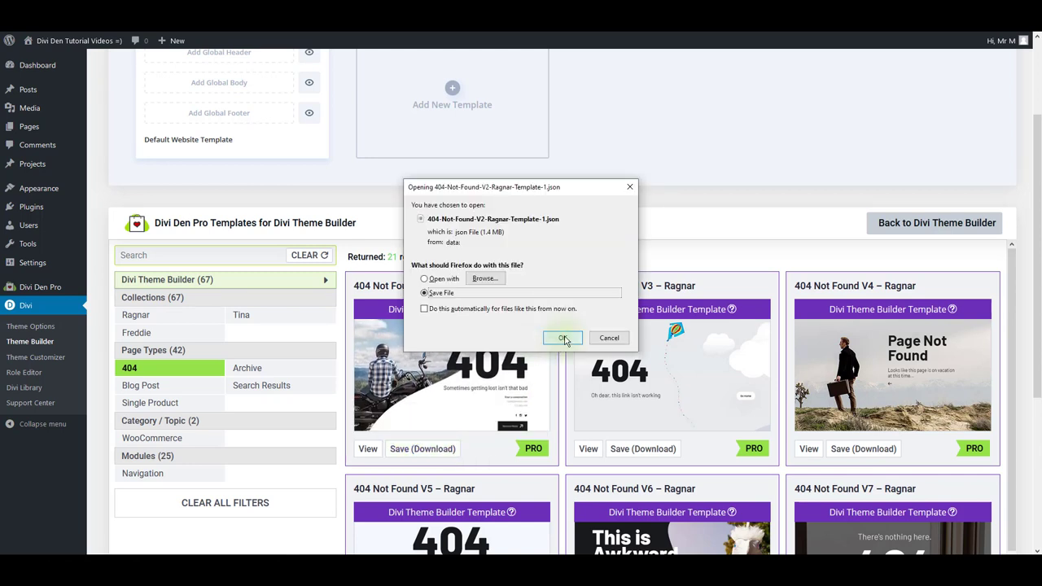
click(564, 338)
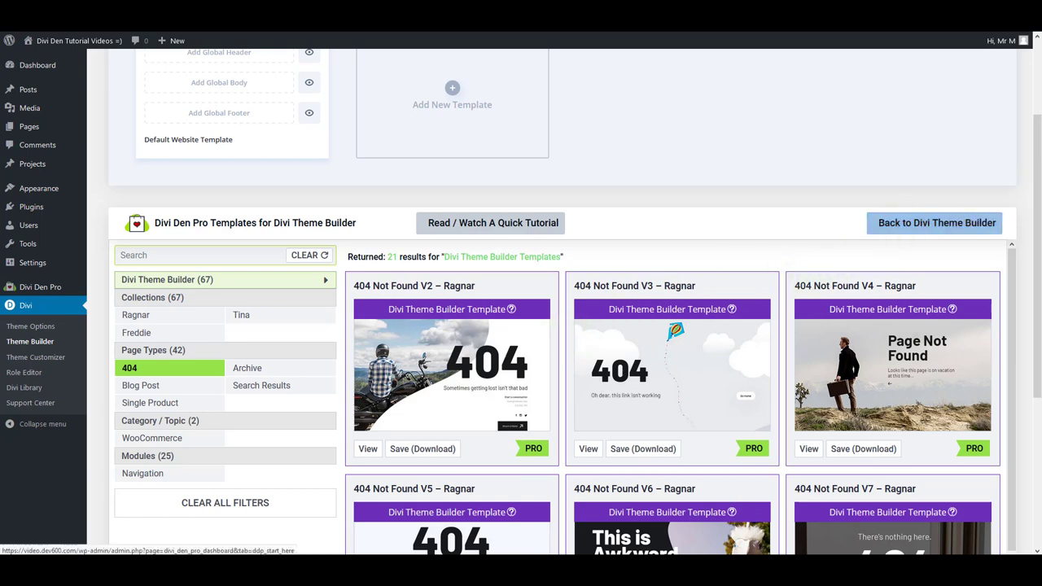
Import the Ragnar 404 JSON through Portability, creating a 404 Page template with custom body.
scroll(up, 3)
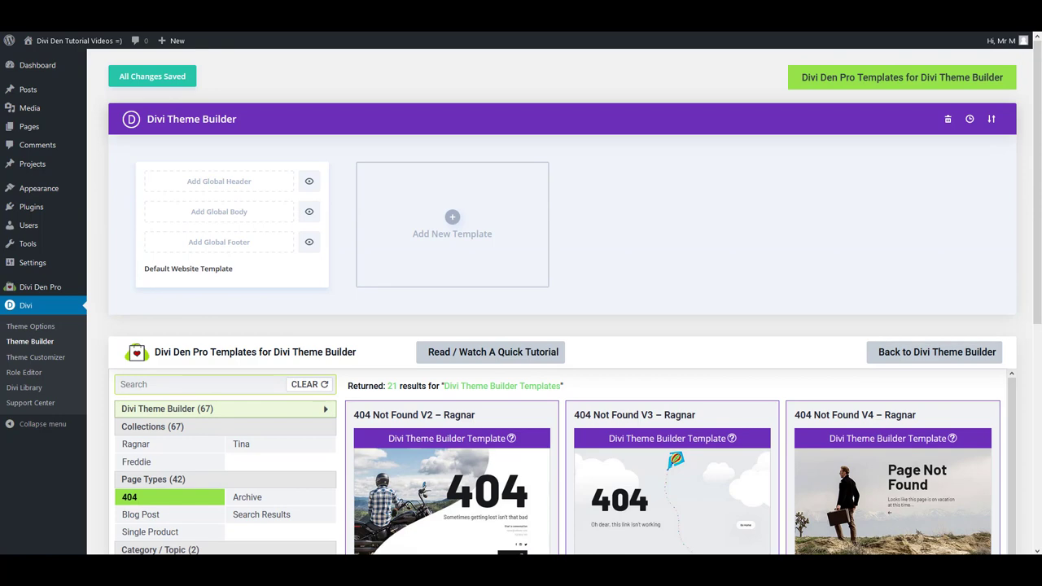
mouse_move(992, 119)
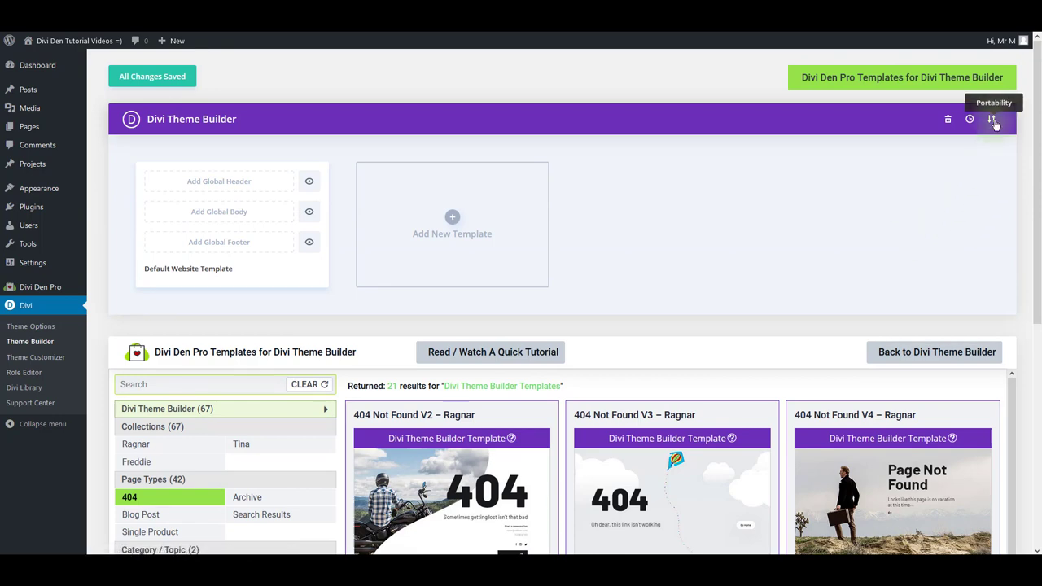
click(992, 119)
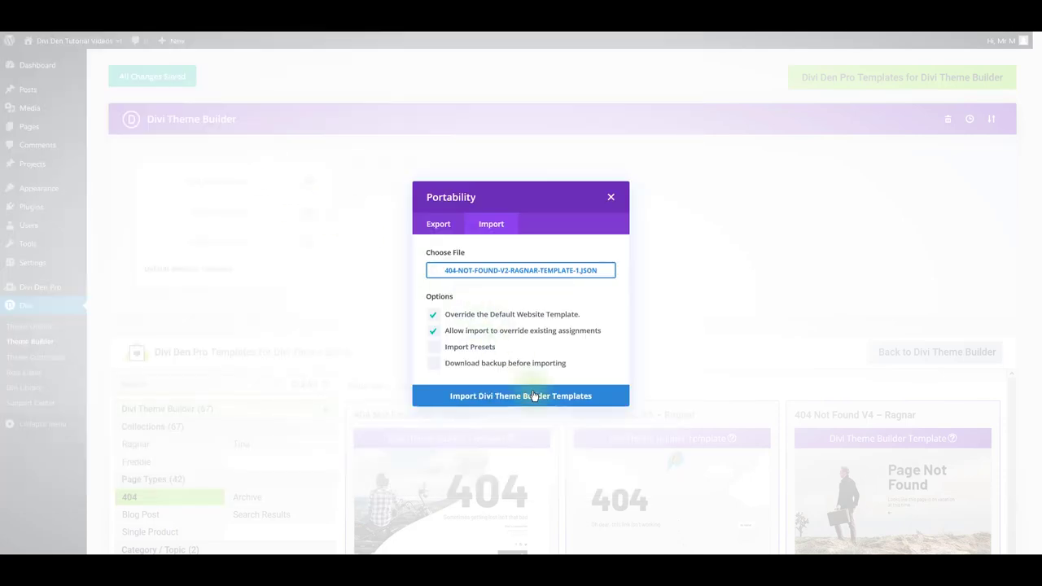
click(520, 396)
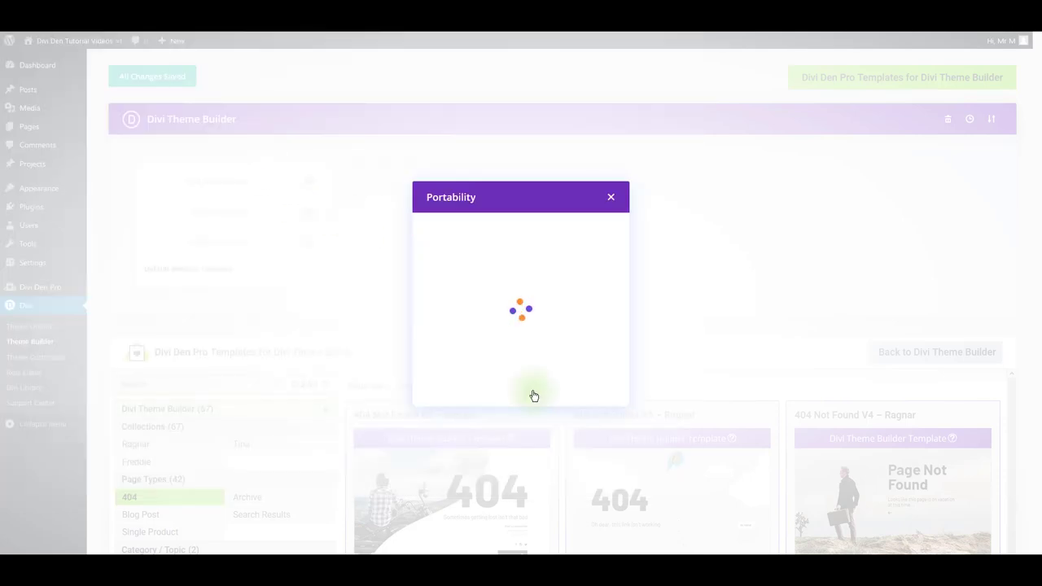
click(611, 198)
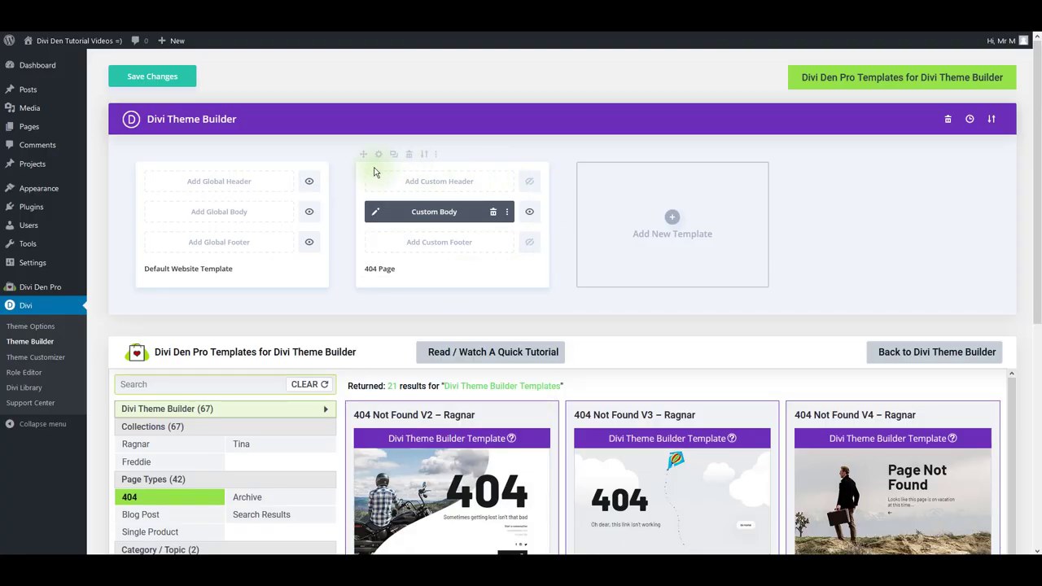
mouse_move(379, 182)
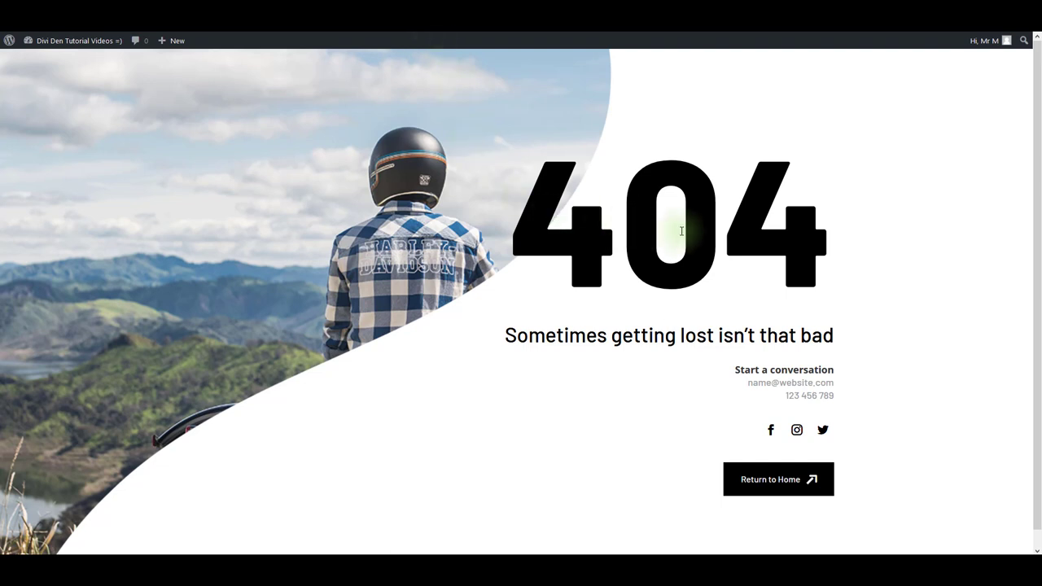
mouse_move(440, 275)
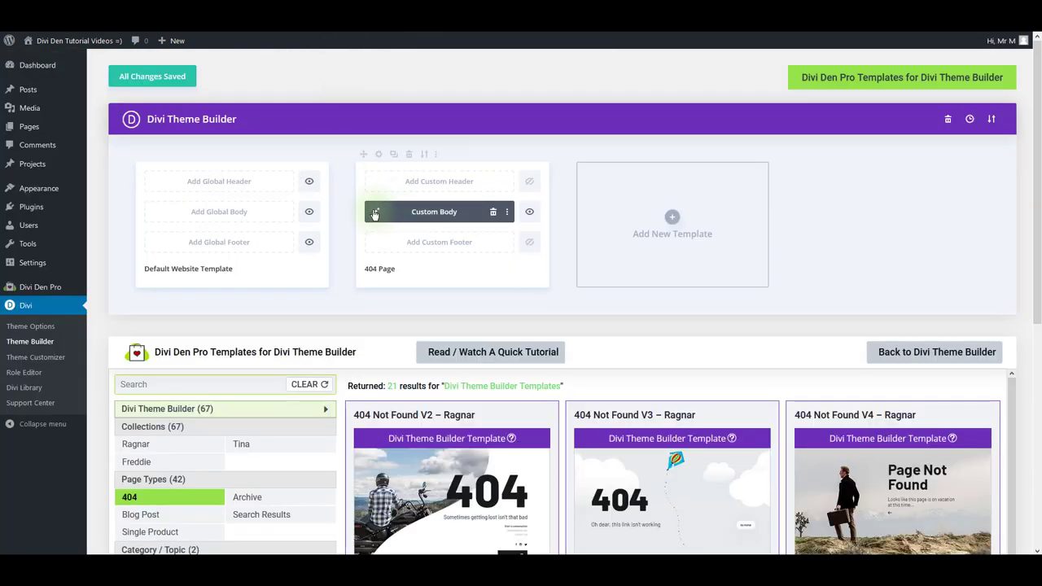
mouse_move(374, 212)
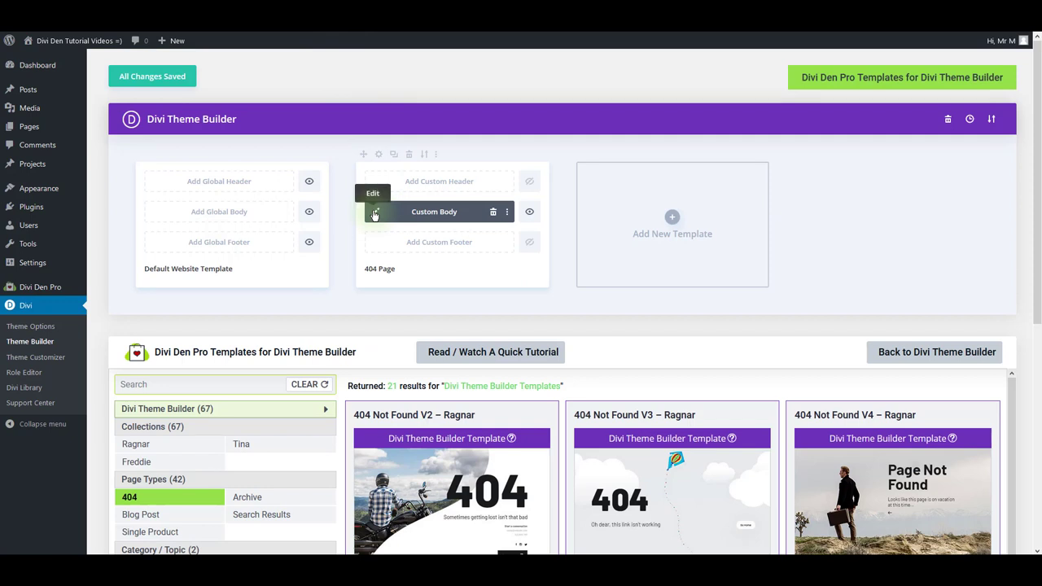